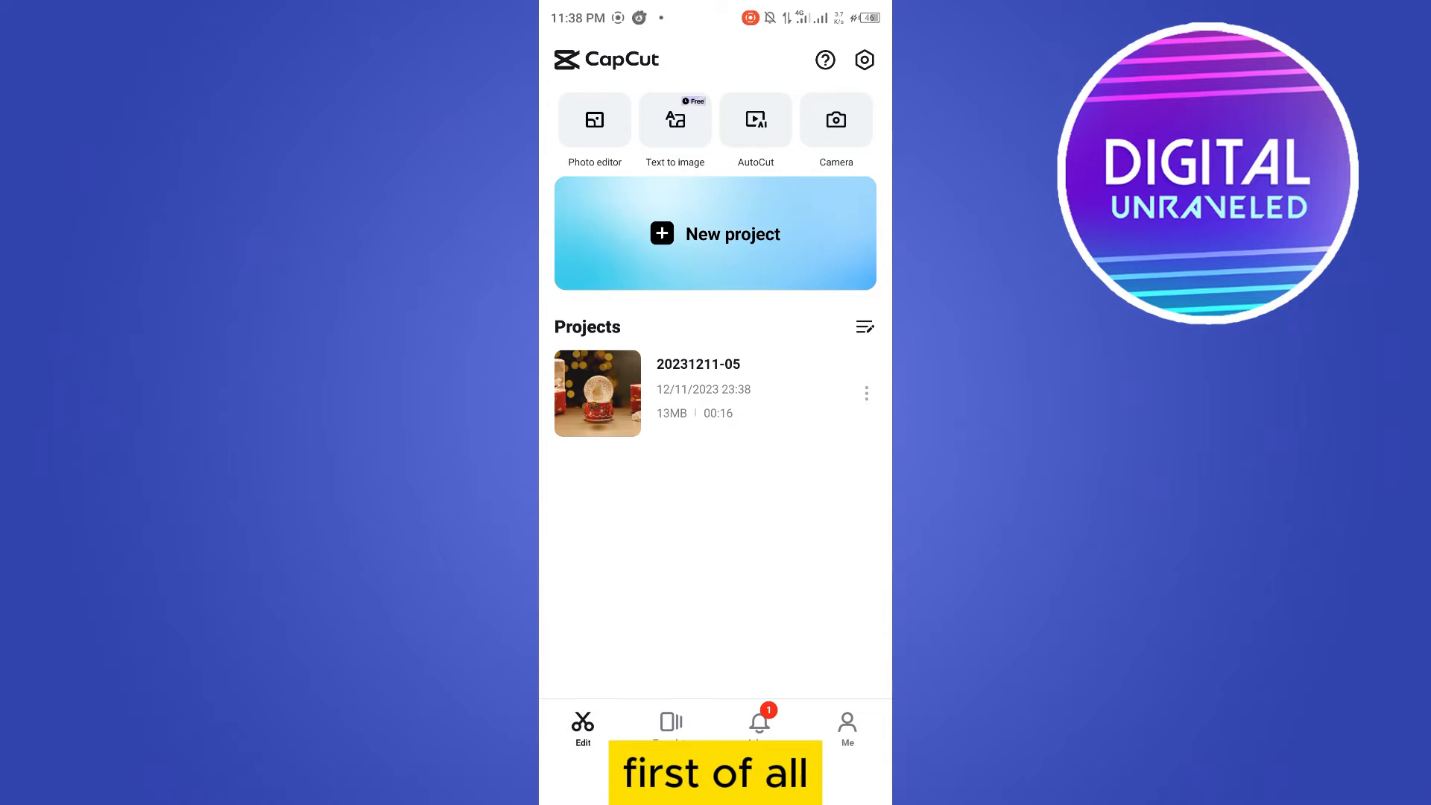
- Create a new CapCut project from the snow globe clip with the DU text
left_click(715, 232)
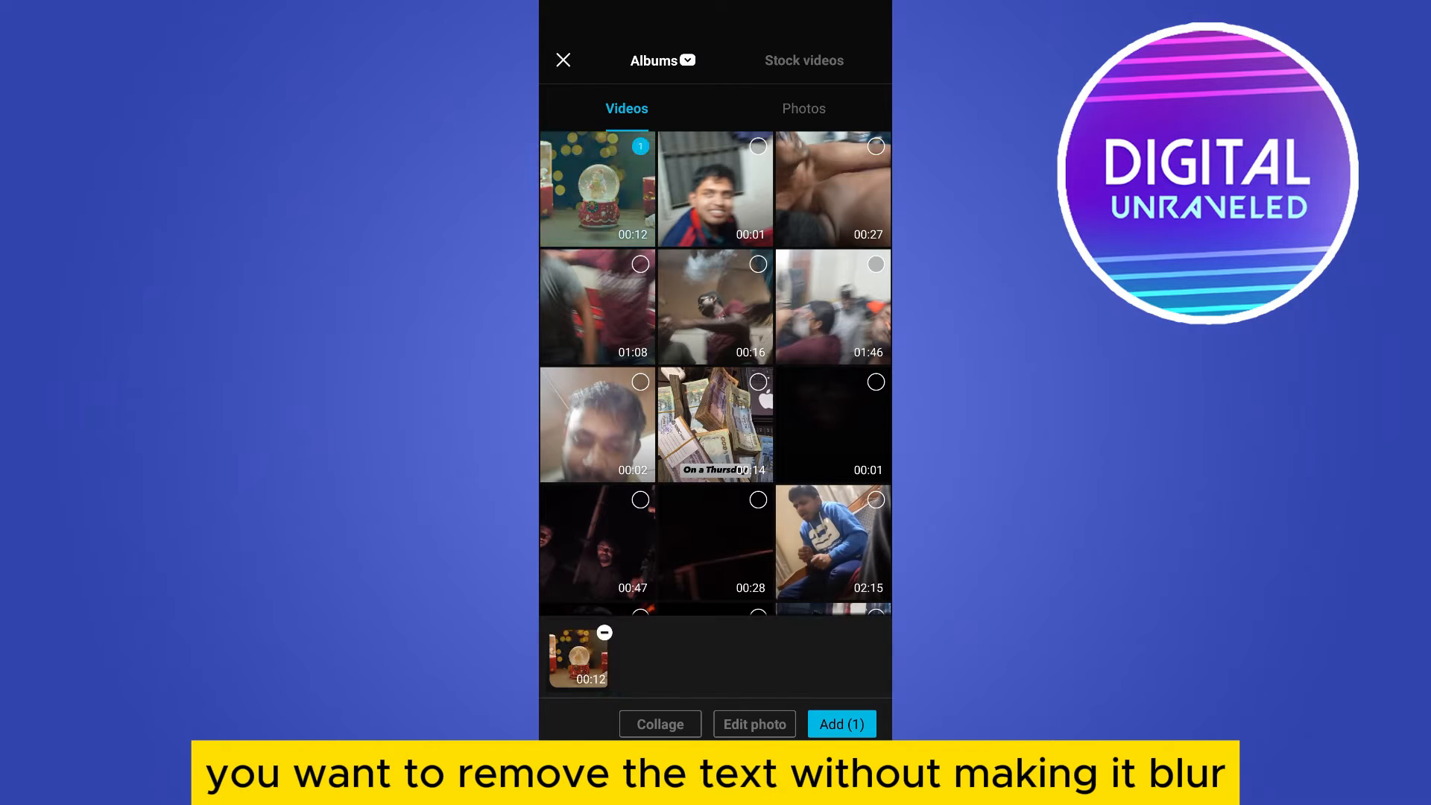
left_click(840, 724)
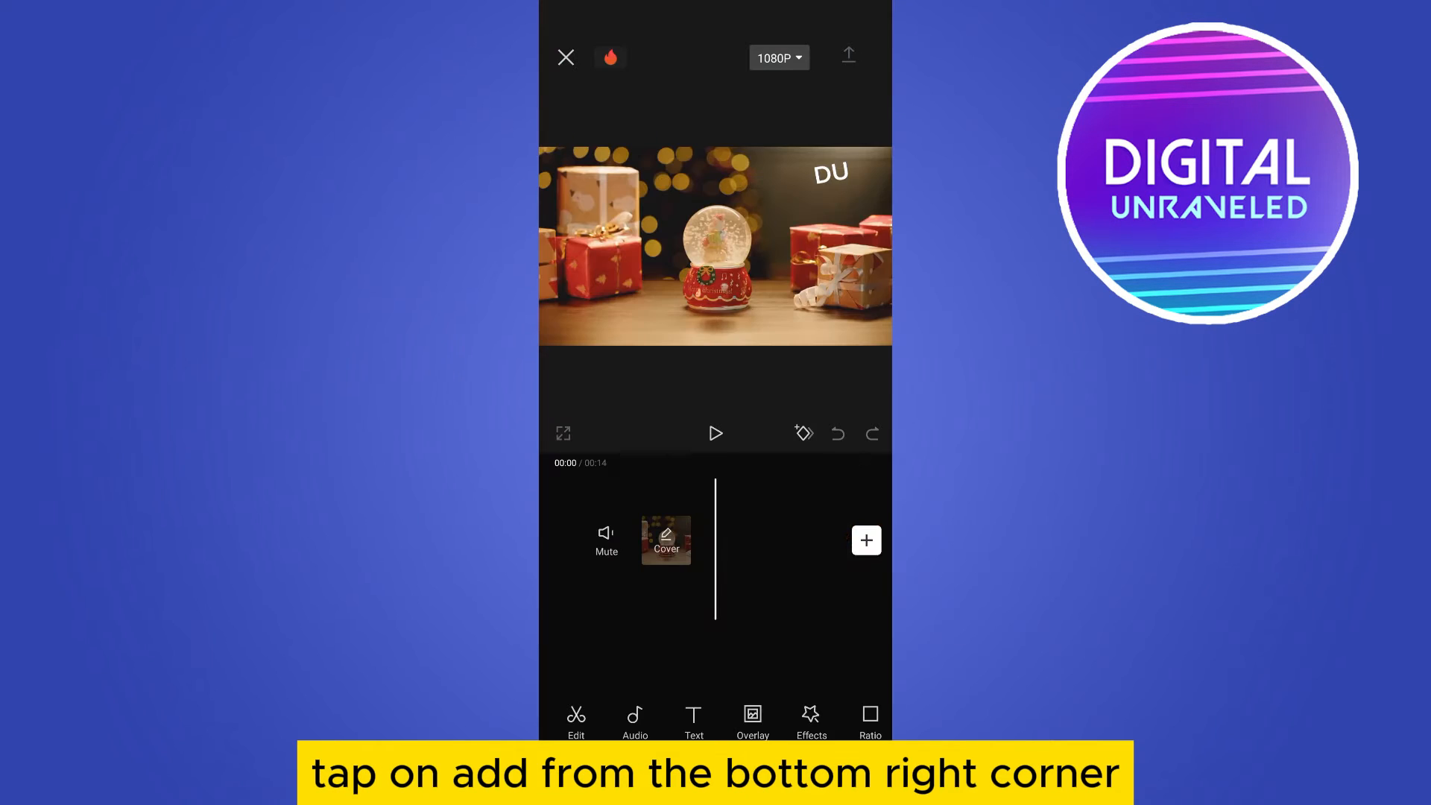
left_click(865, 539)
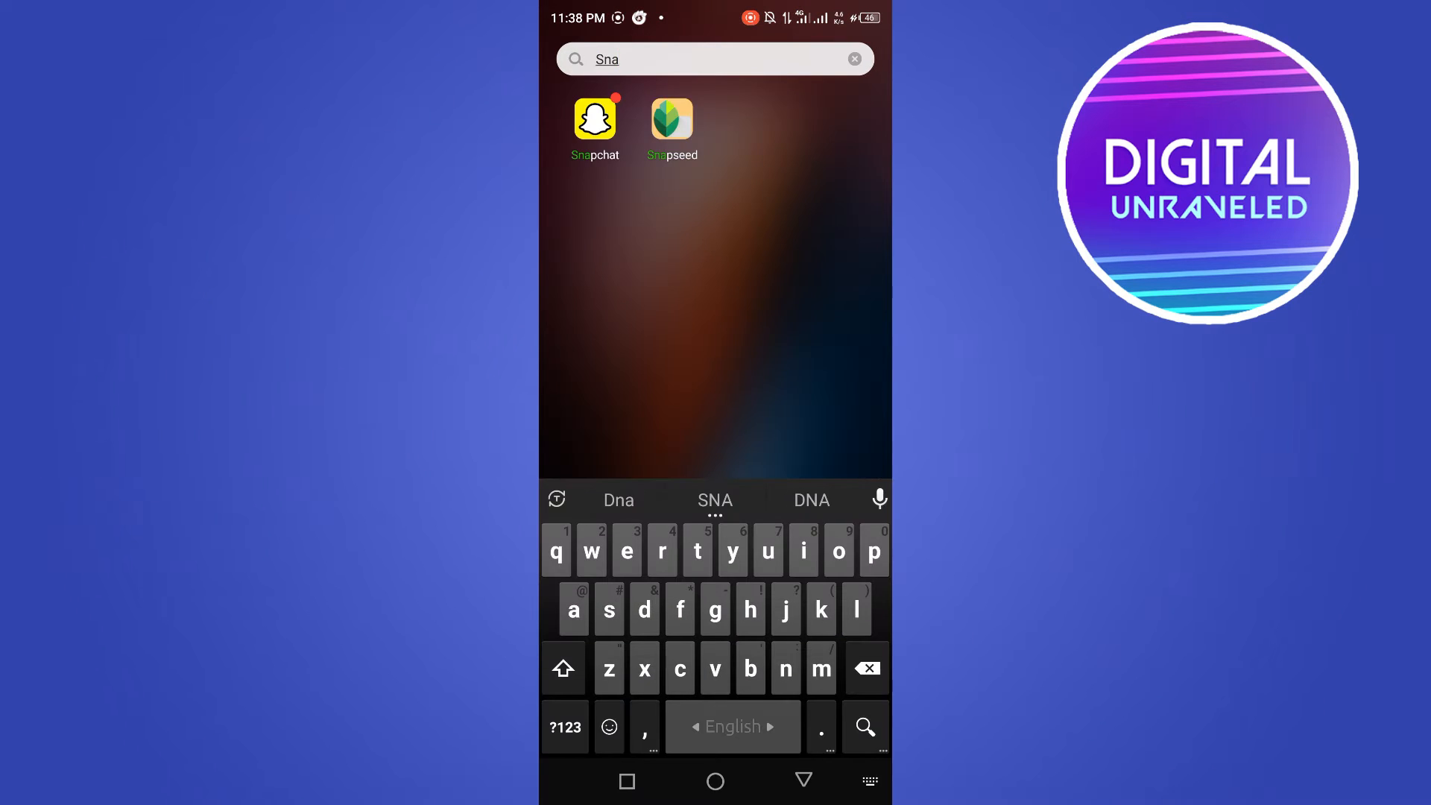
- Launch Snapseed, open the video screenshot, and crop it to the snow globe frame
left_click(672, 122)
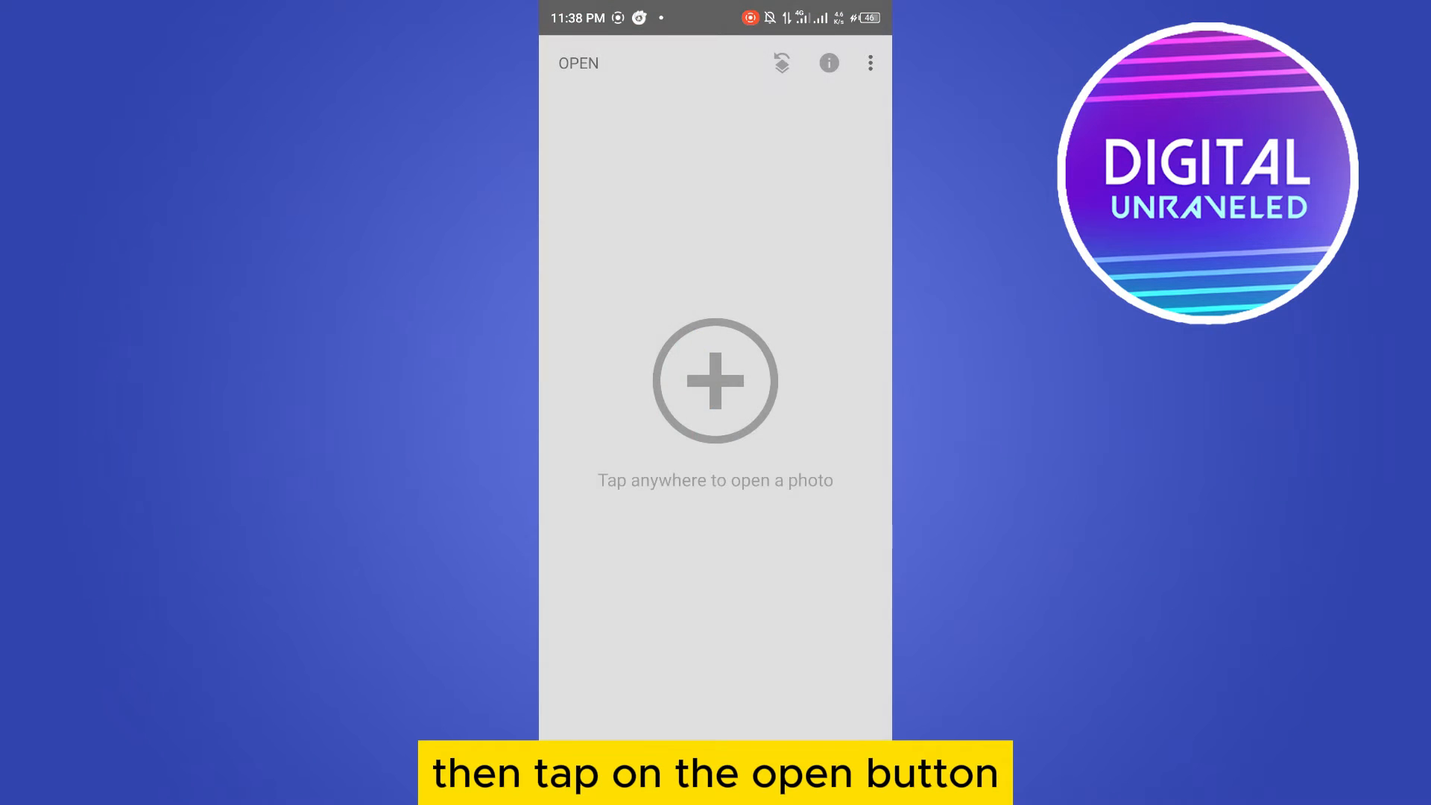
left_click(714, 381)
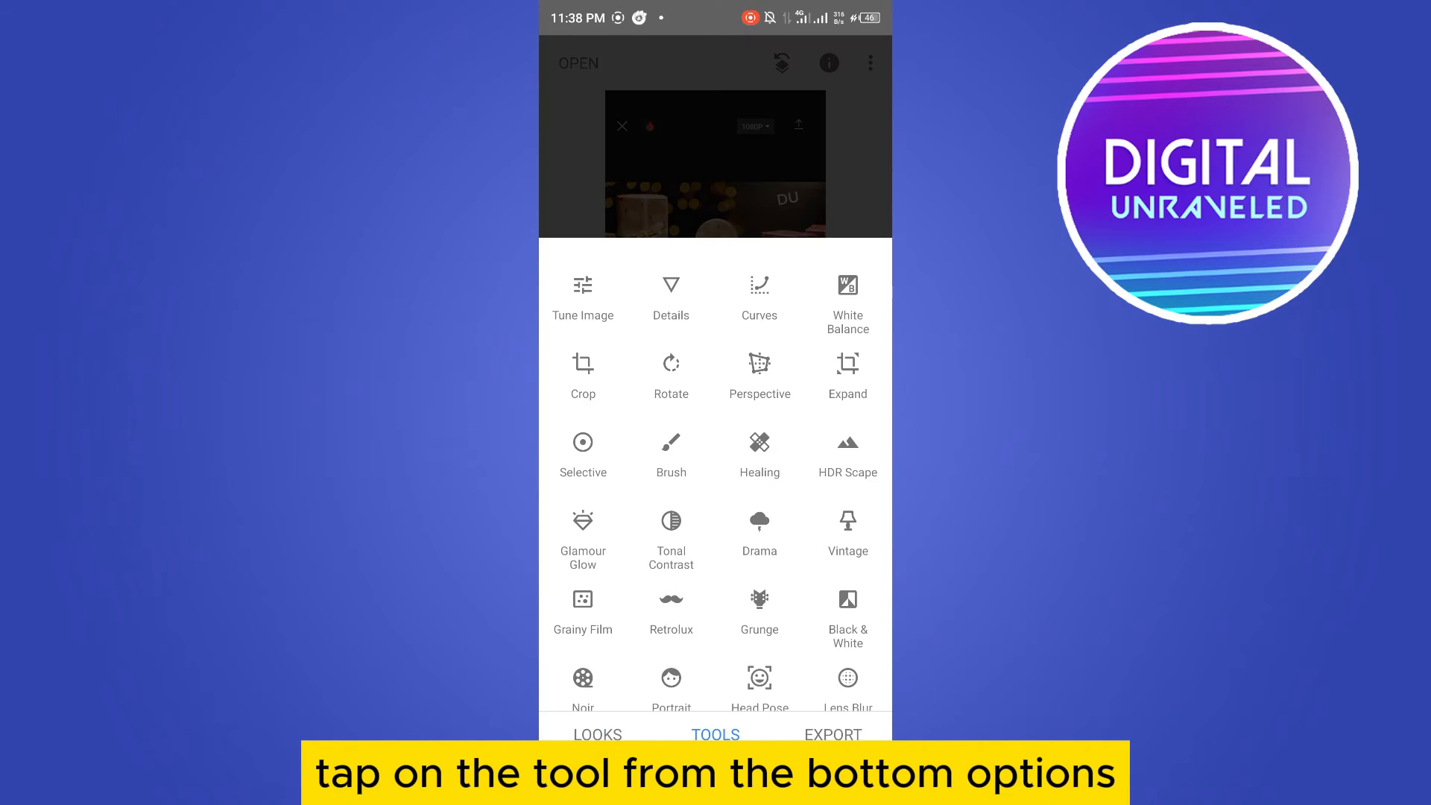
left_click(582, 455)
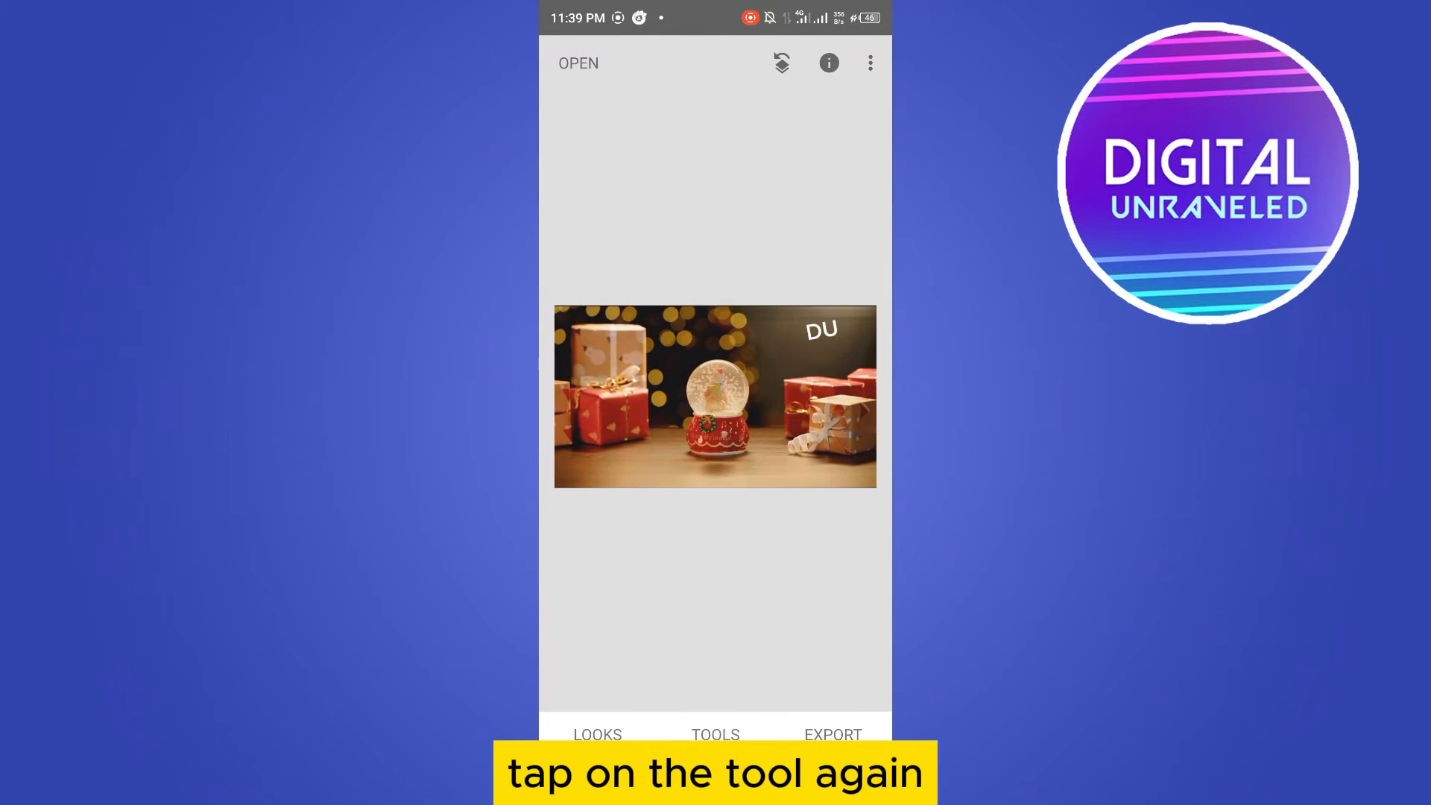
- Heal away the DU text with the Healing tool, apply it, and export the image
left_click(715, 735)
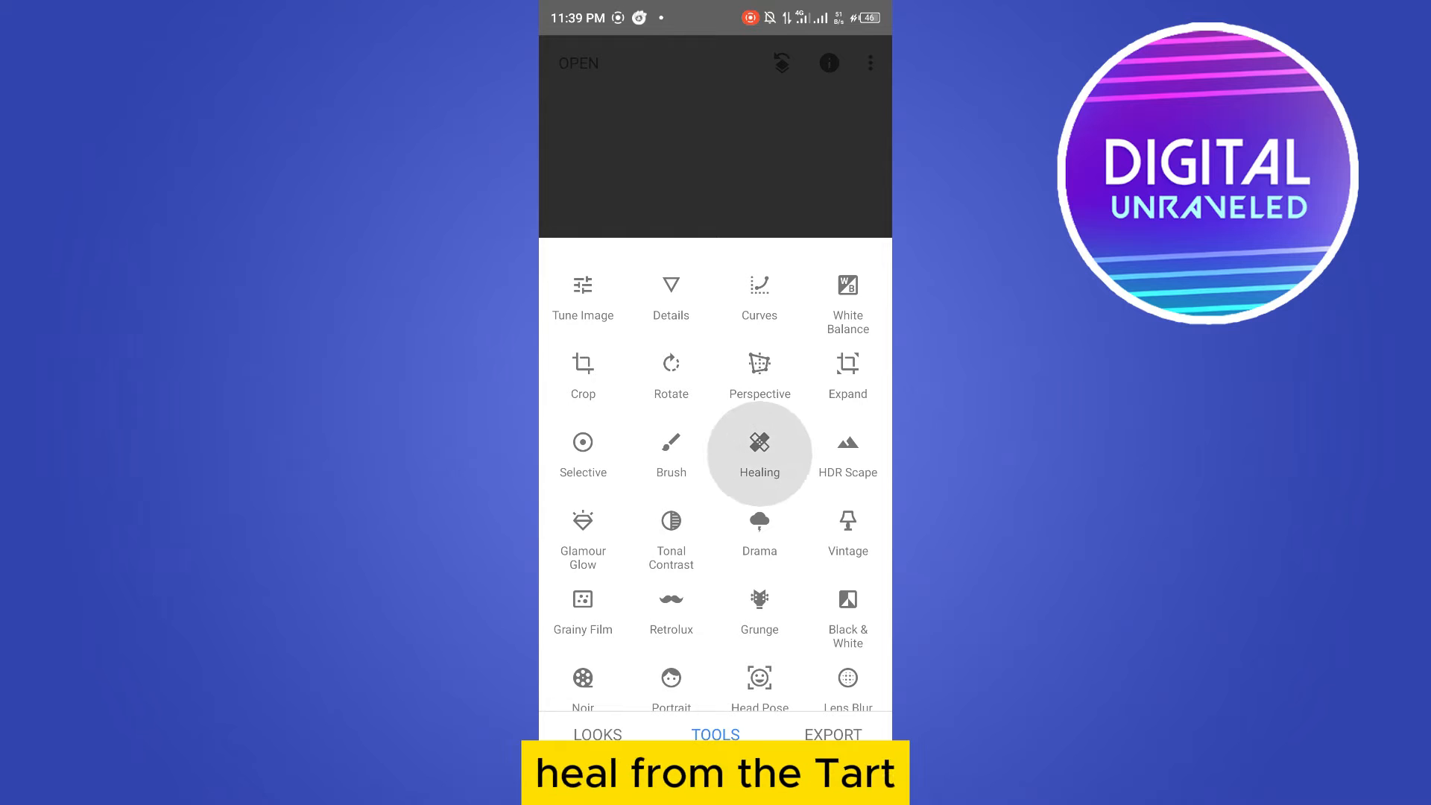
left_click(758, 447)
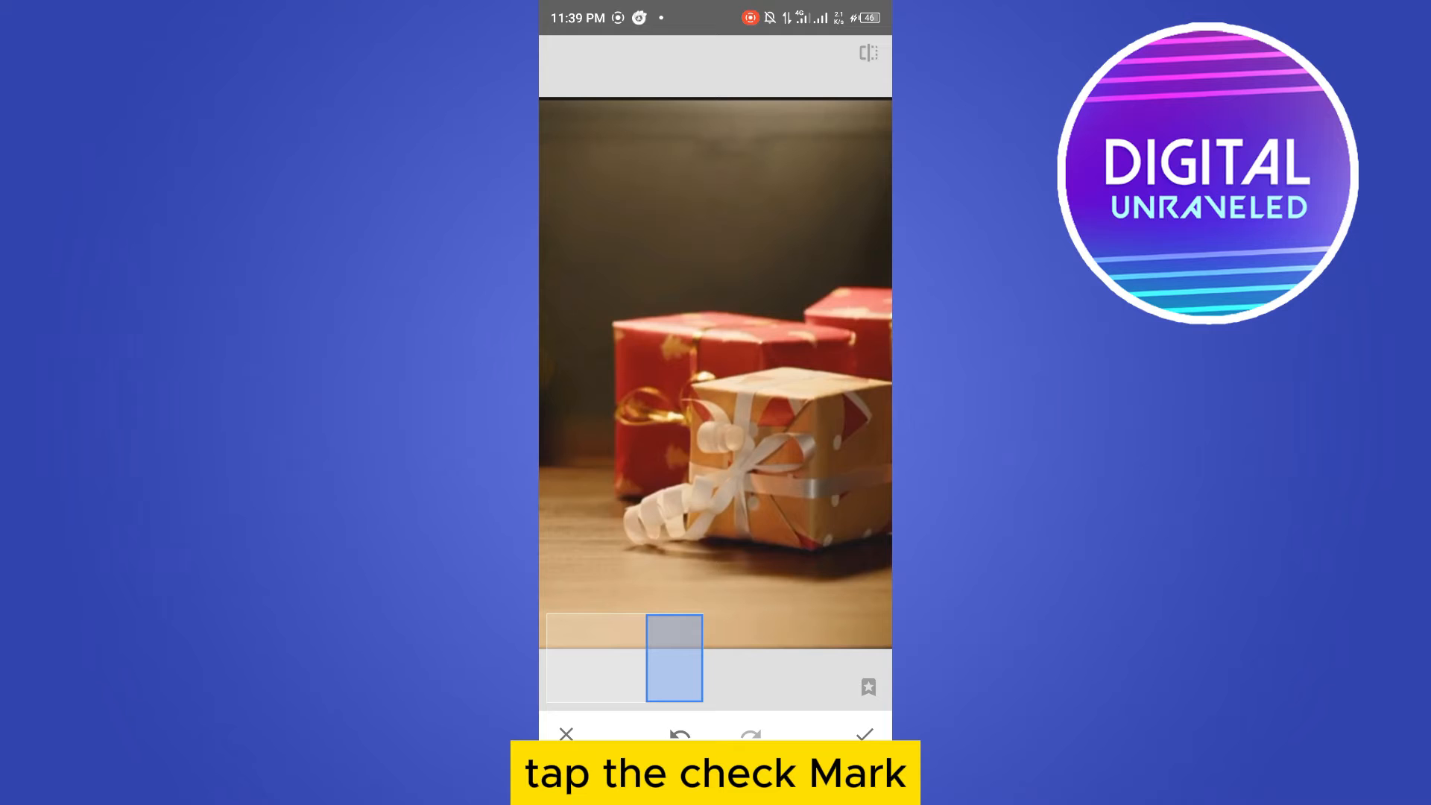
left_click(863, 735)
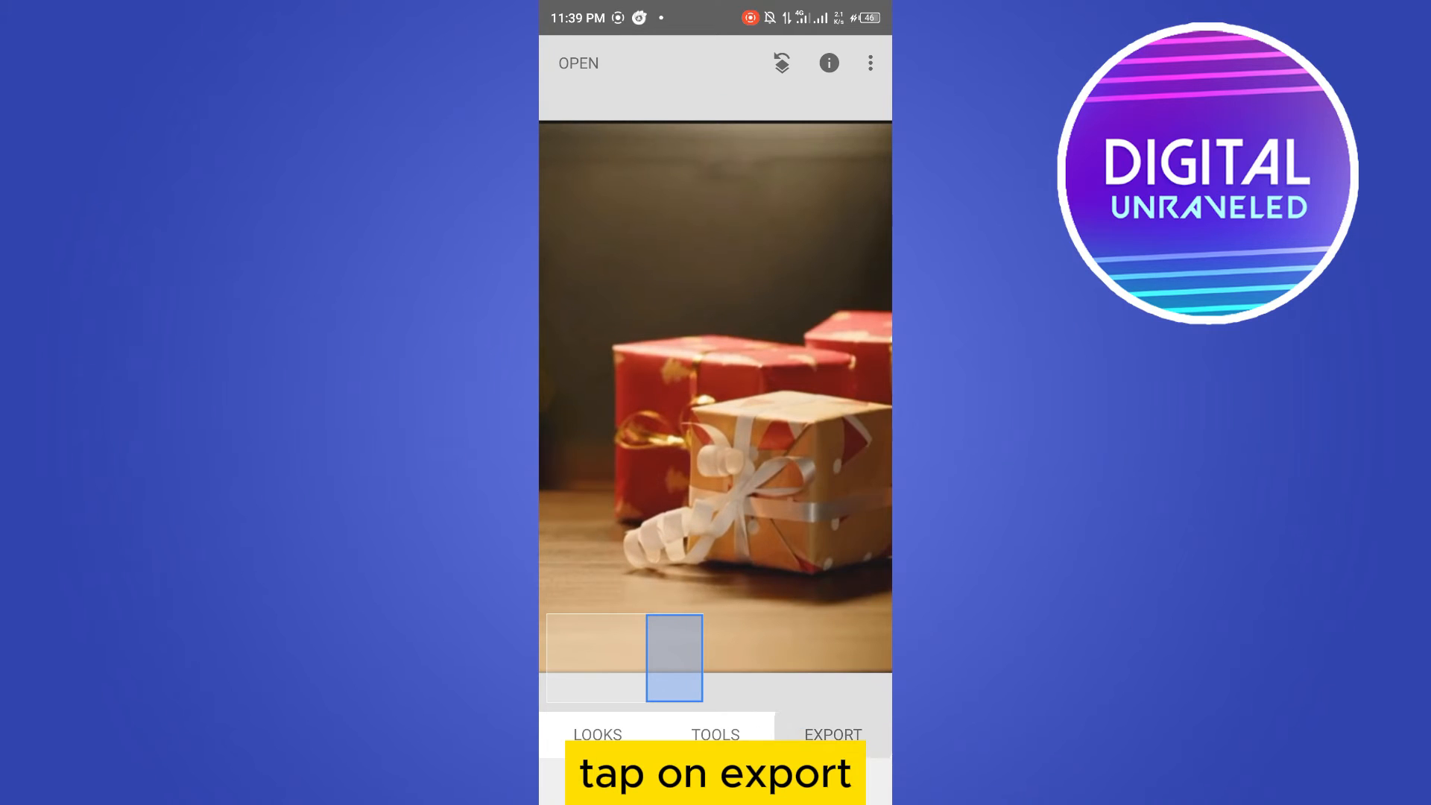
left_click(832, 735)
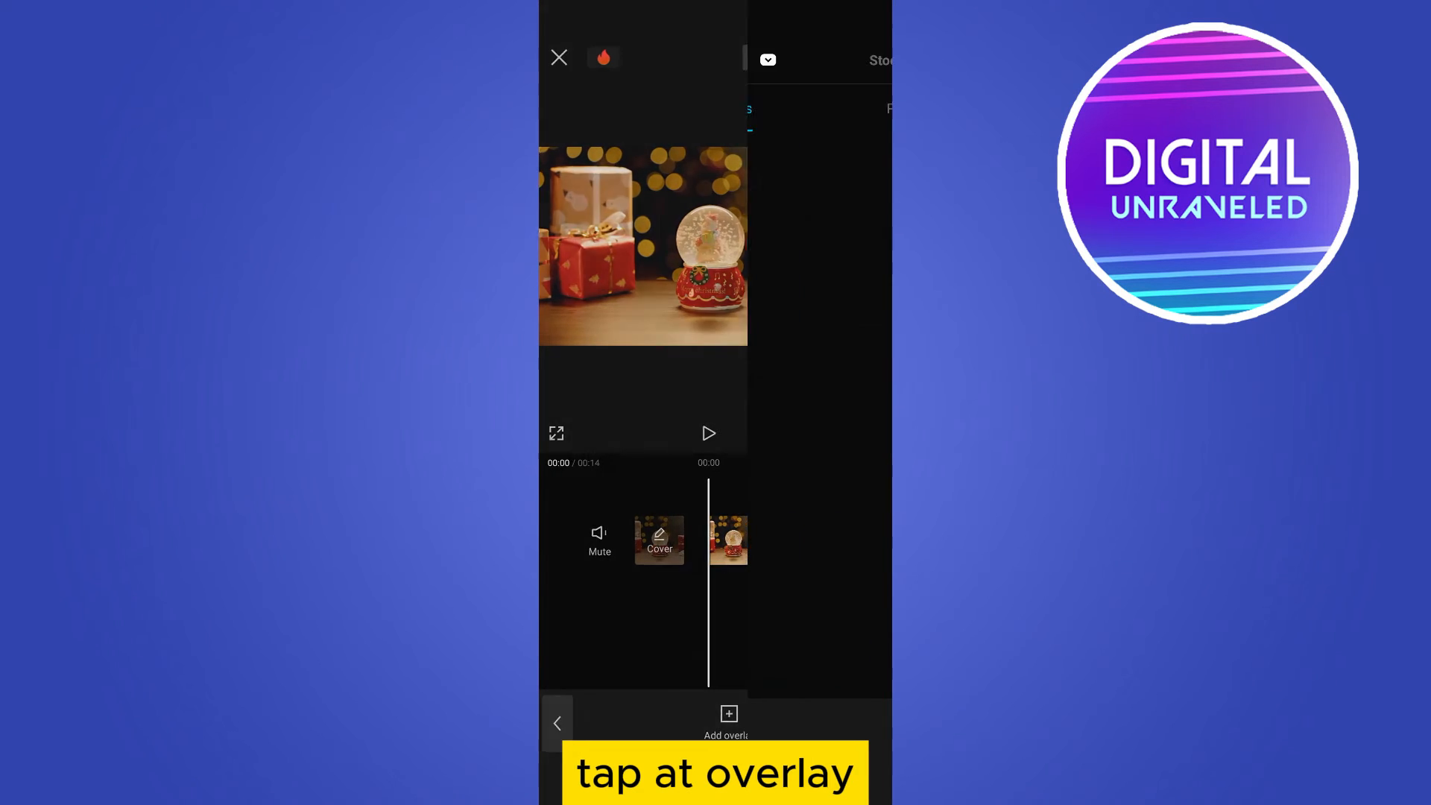
- Add the exported Snapseed photo to the CapCut video as an overlay layer
left_click(727, 725)
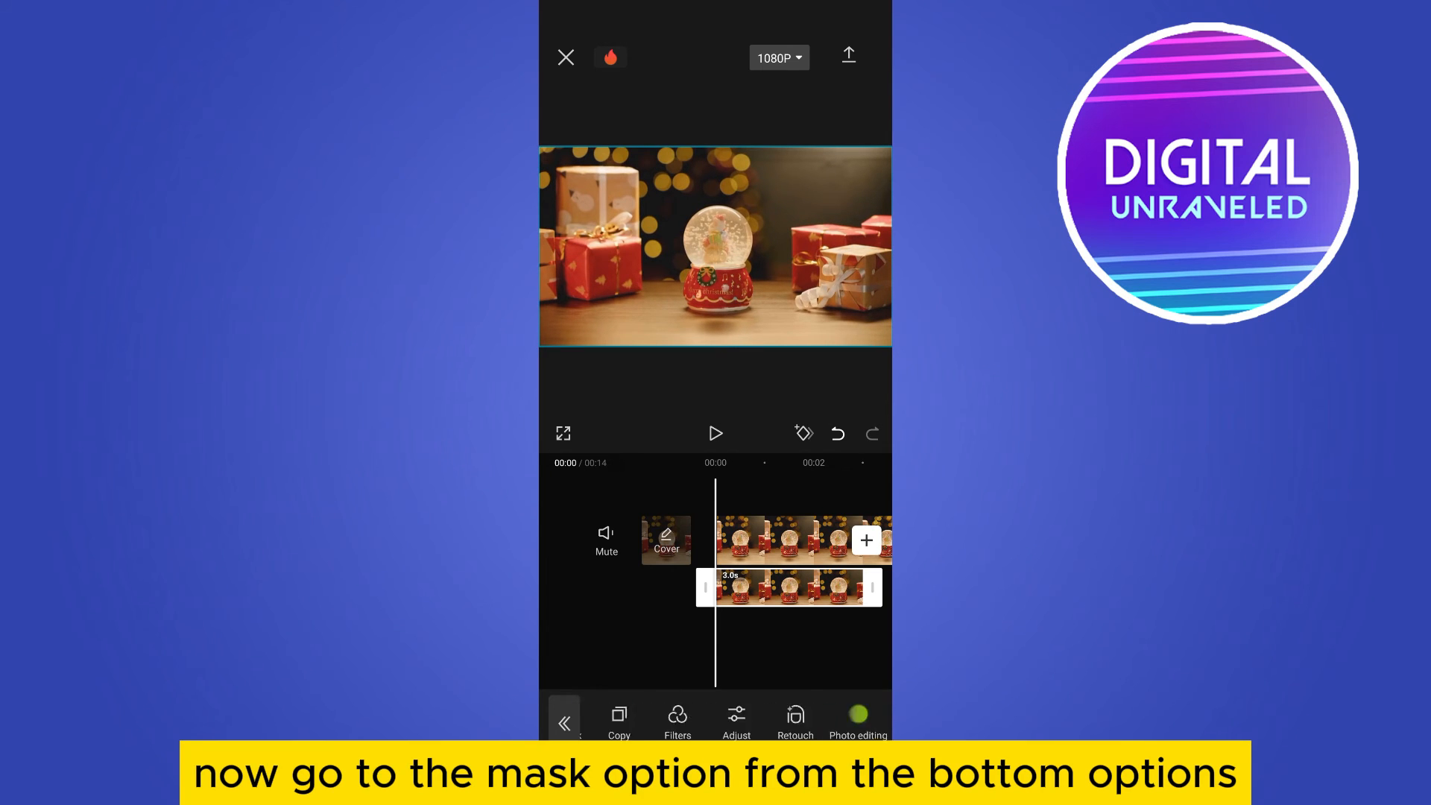
- Apply a circular mask to the overlay, moved and shrunk over the DU text
left_click(714, 718)
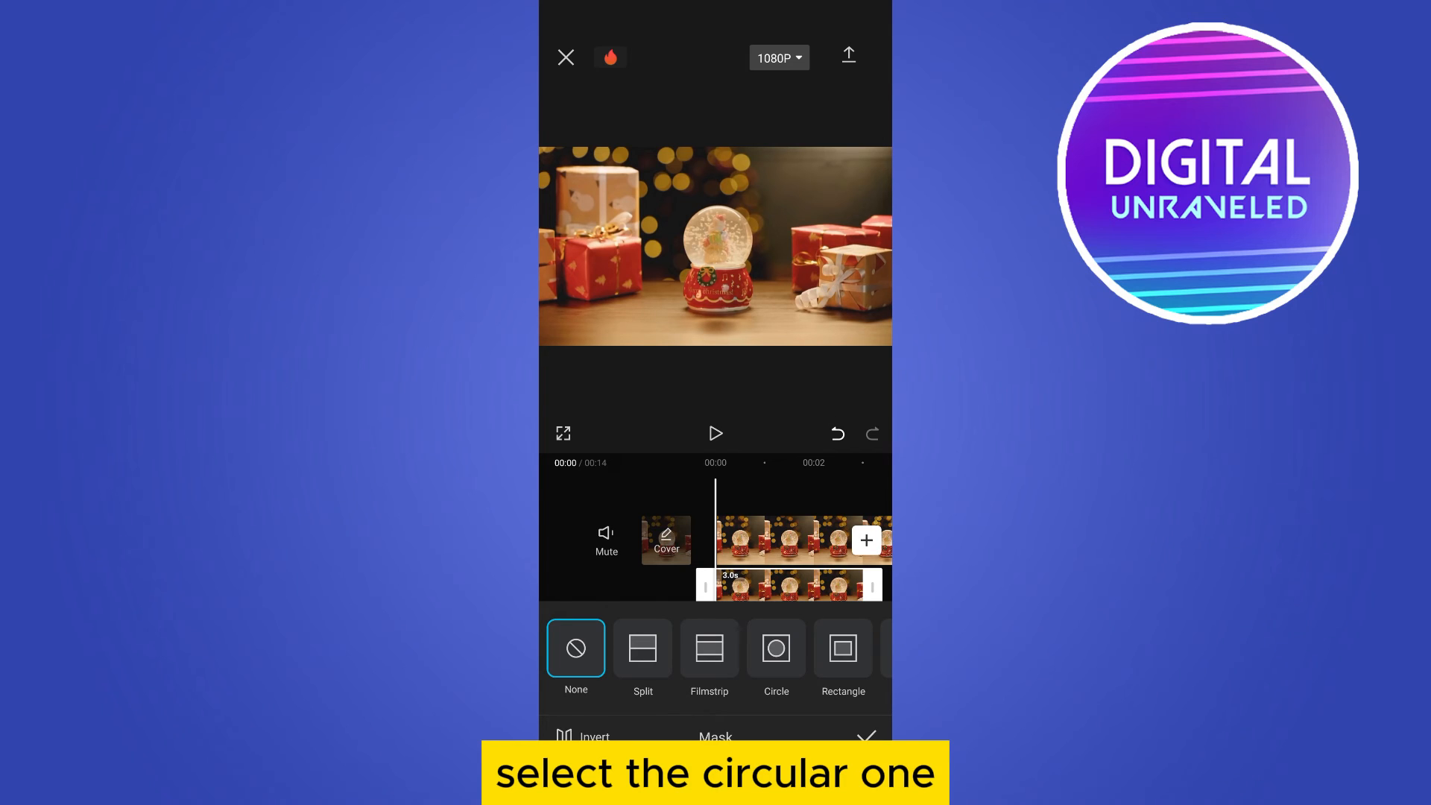
left_click(776, 653)
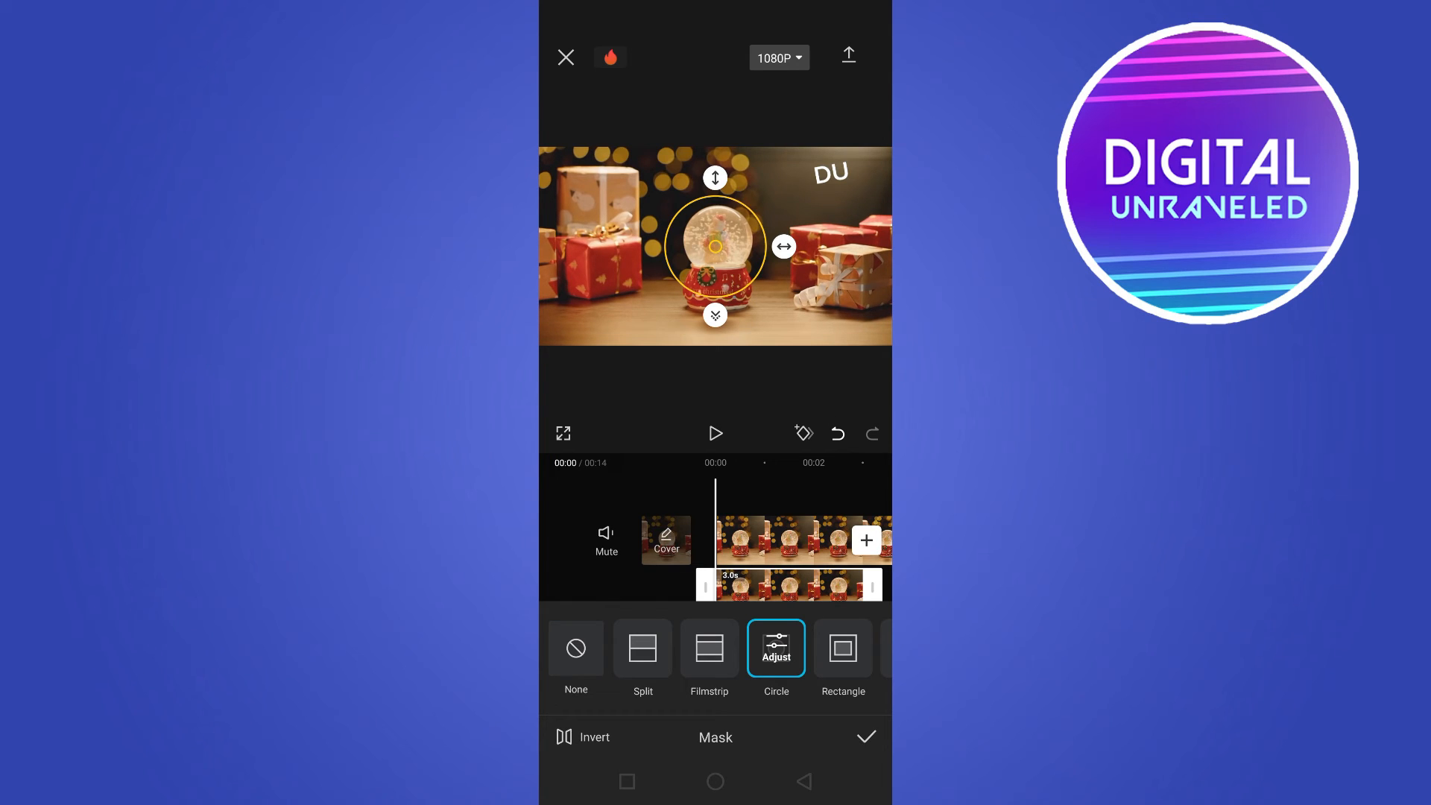
left_click_drag(716, 246, 818, 196)
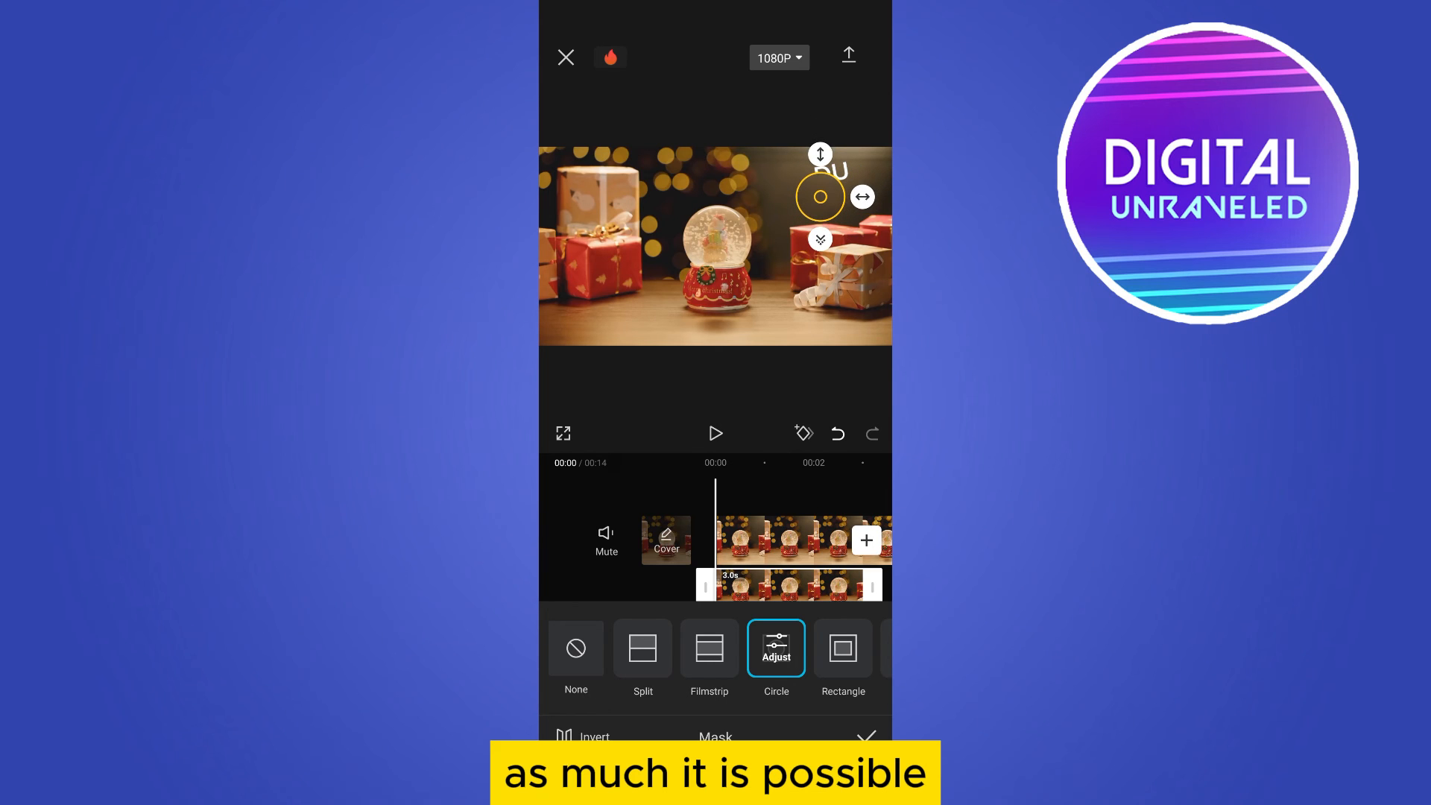
left_click_drag(820, 196, 834, 176)
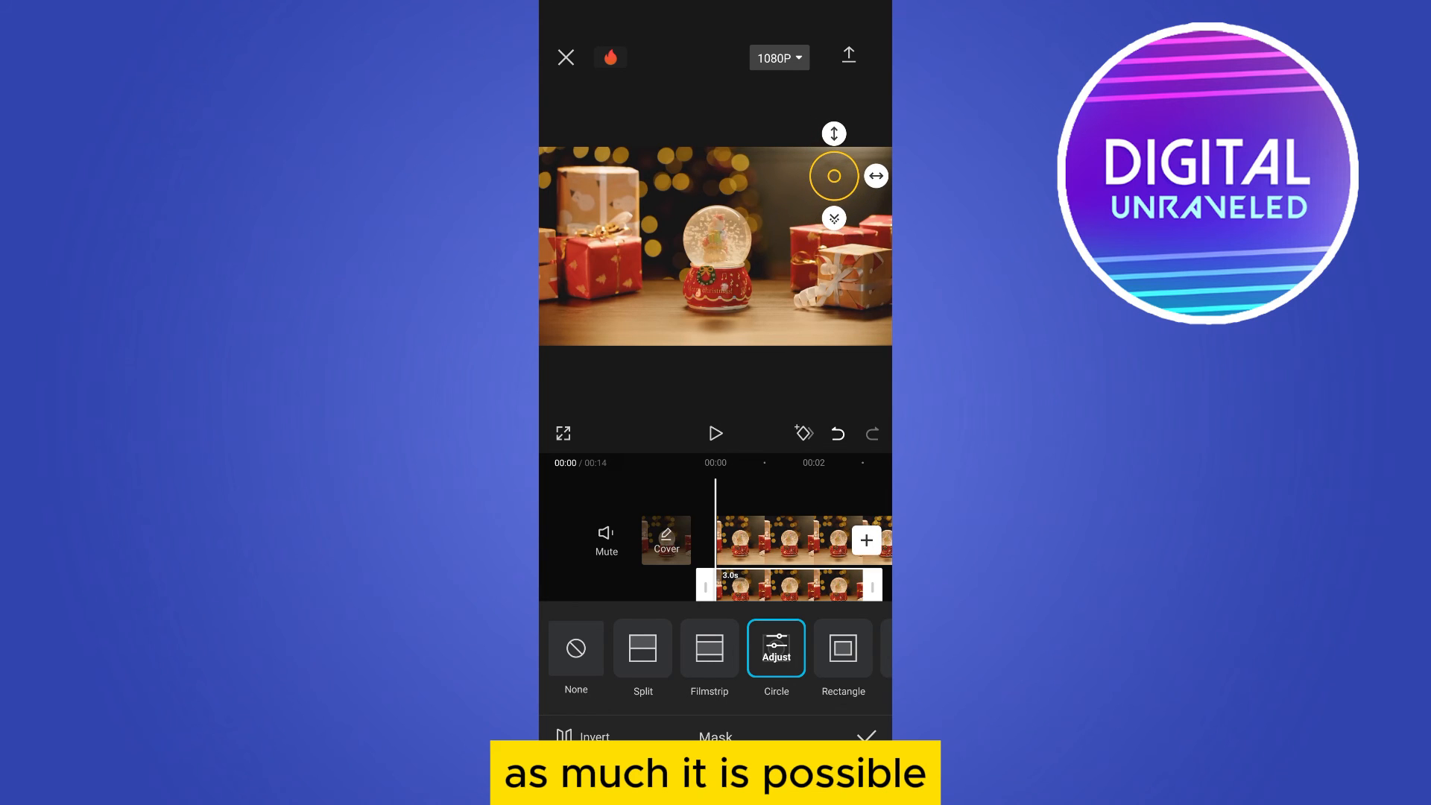
left_click(865, 737)
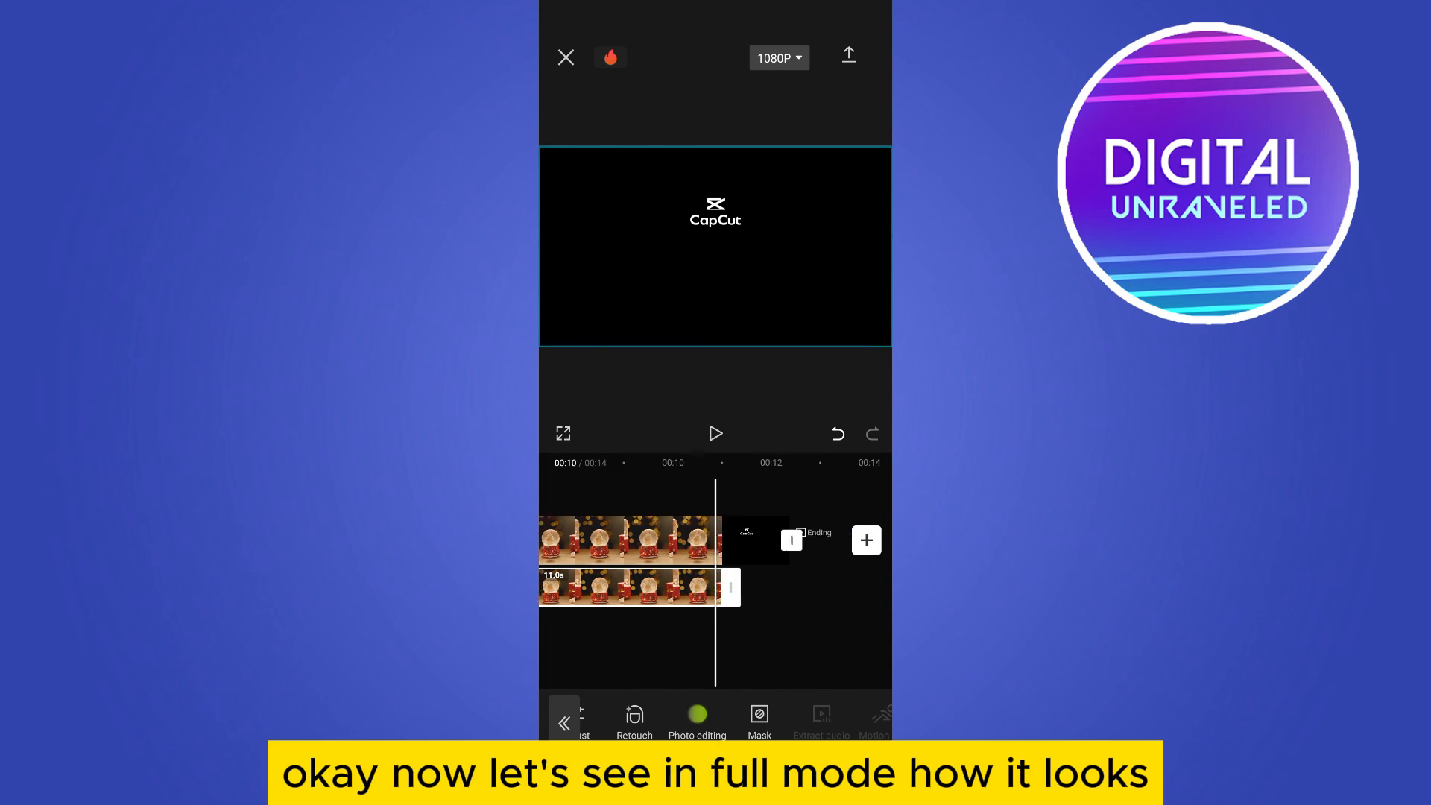
- Play the edited snow globe video in full-screen preview
left_click(563, 433)
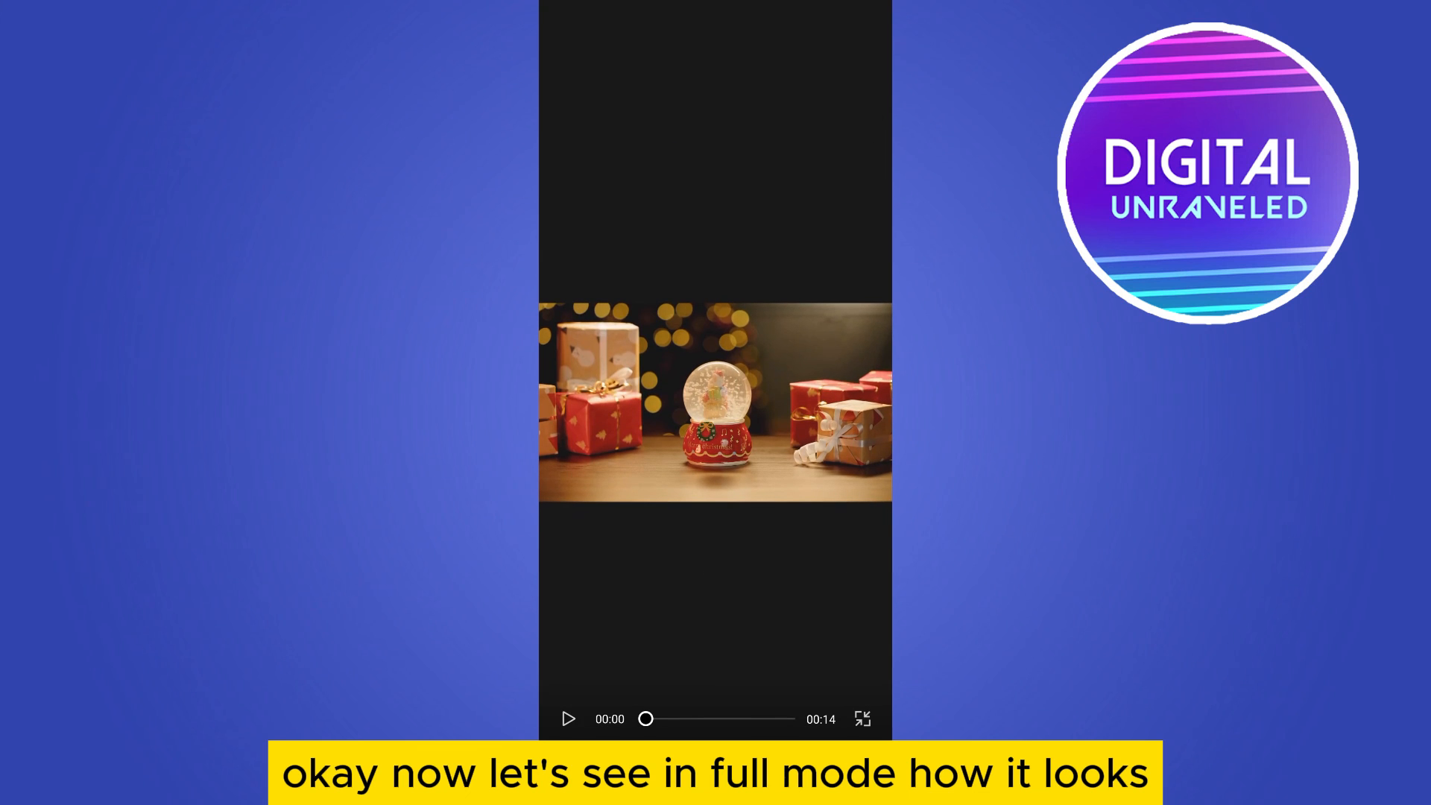
left_click(568, 719)
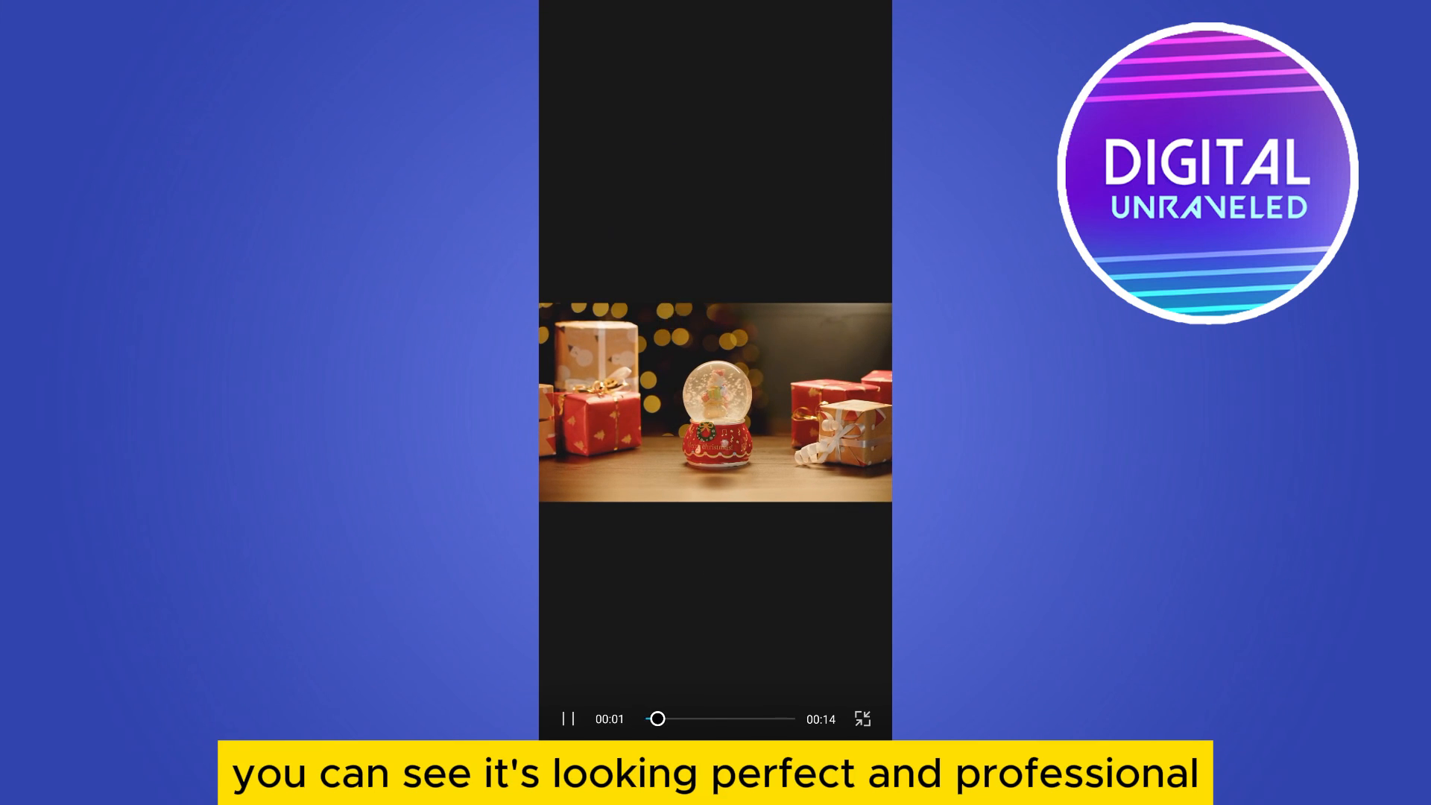